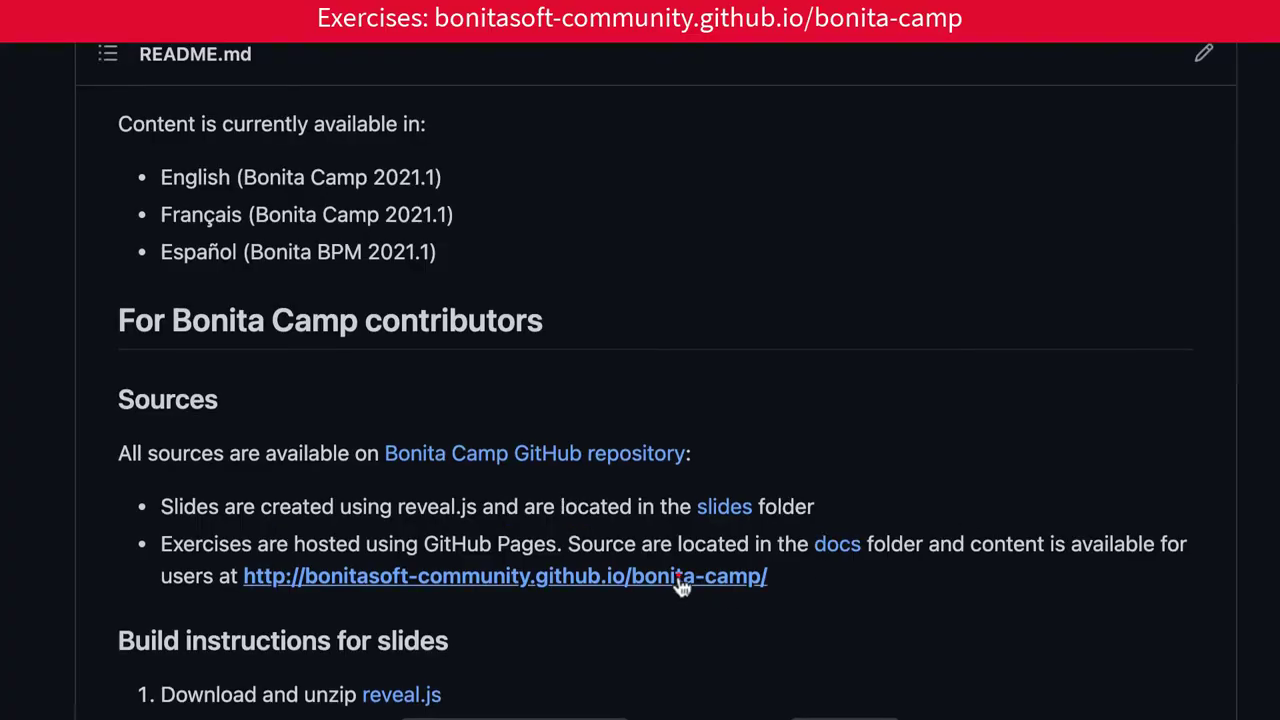
# Follow the README link to the bonitasoft-community.github.io/bonita-camp exercises site.
pyautogui.click(504, 576)
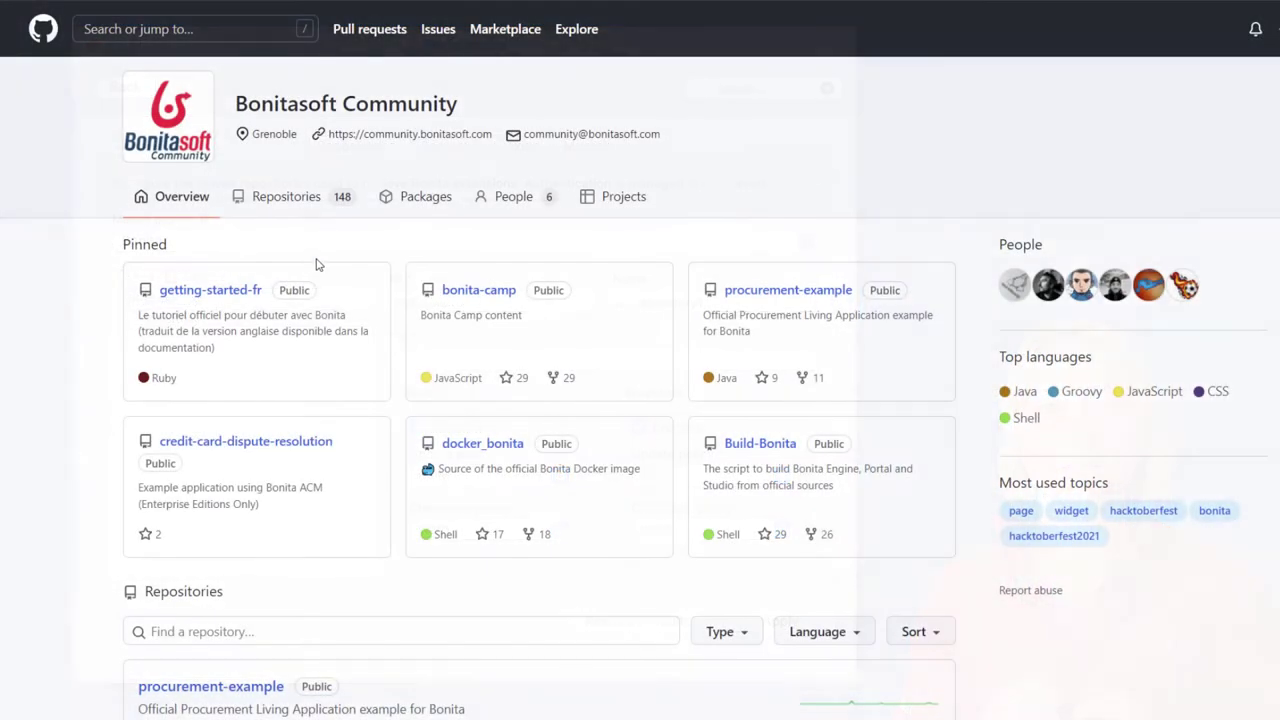
# Locate bonita-connector-starwars in the repositories list and view the organisation's Packages.
pyautogui.click(286, 196)
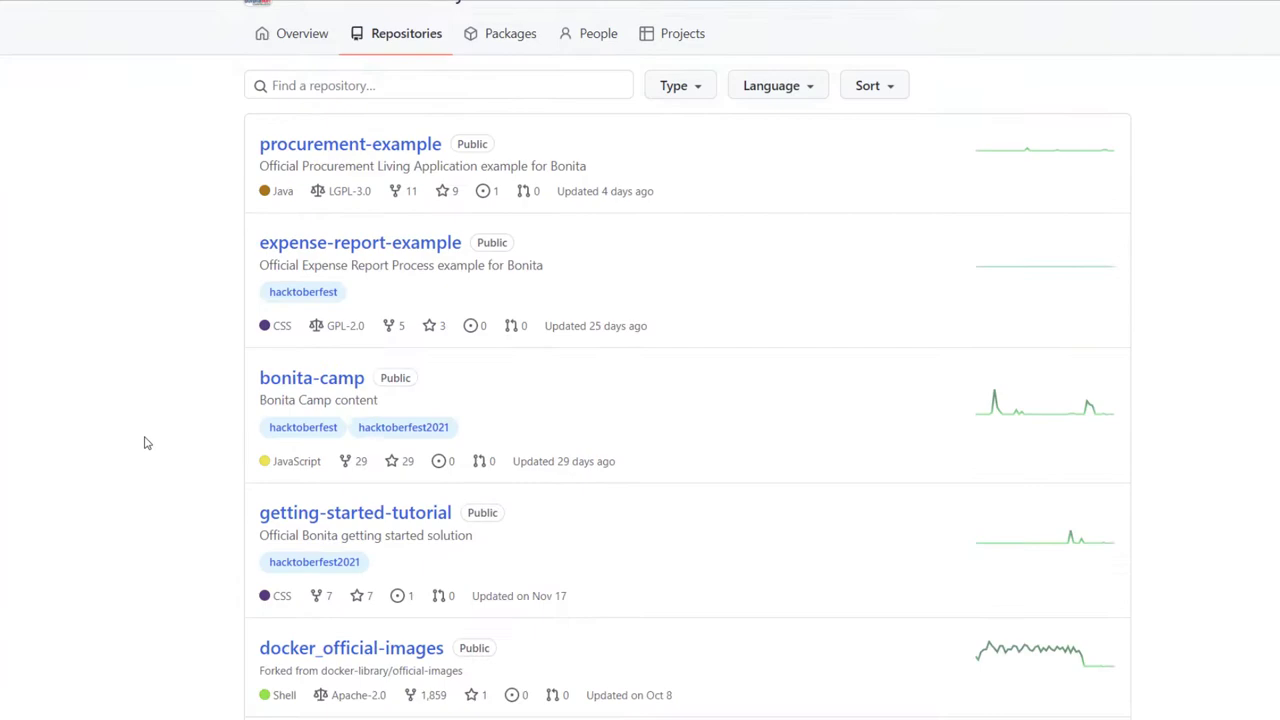
pyautogui.scroll(-3)
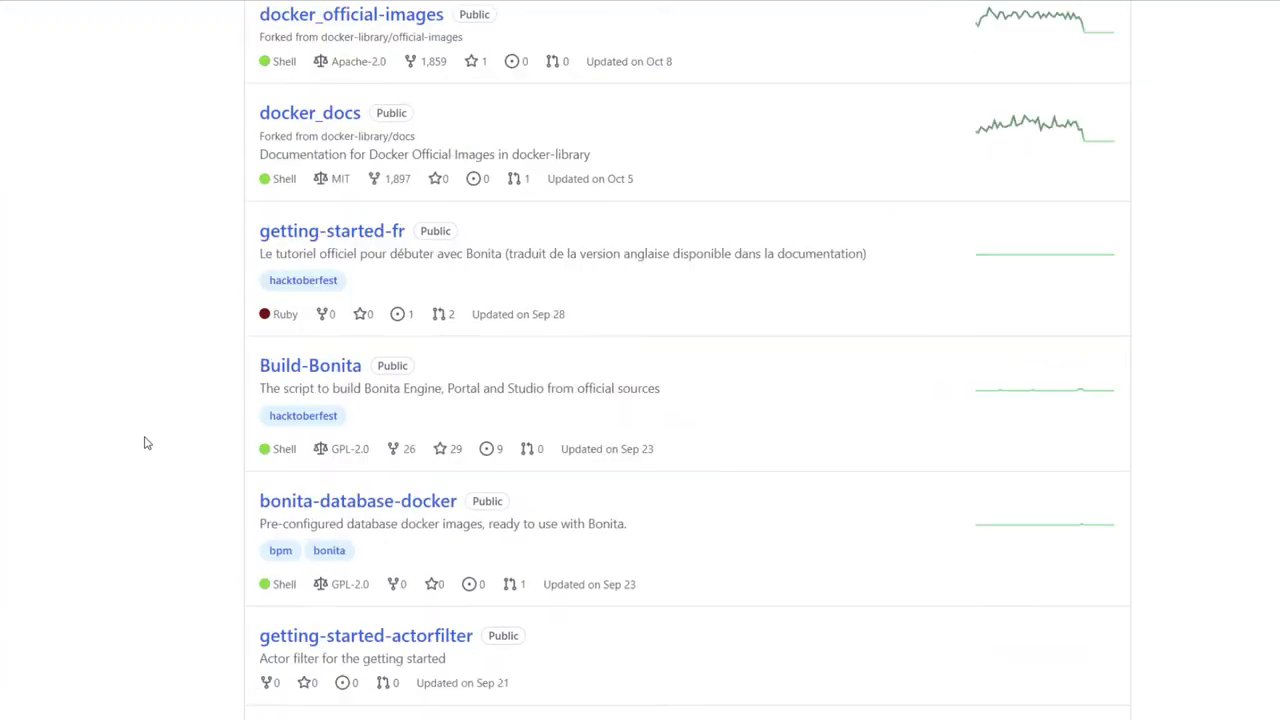
pyautogui.scroll(-3)
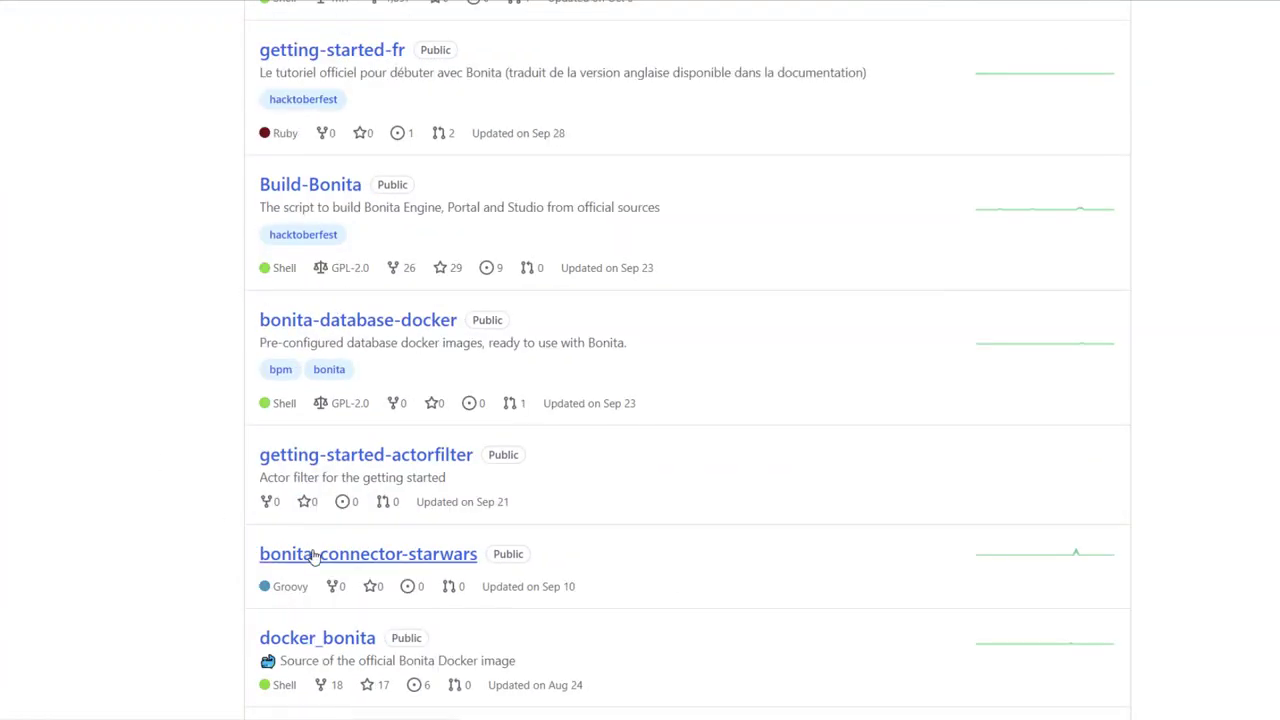
pyautogui.click(368, 552)
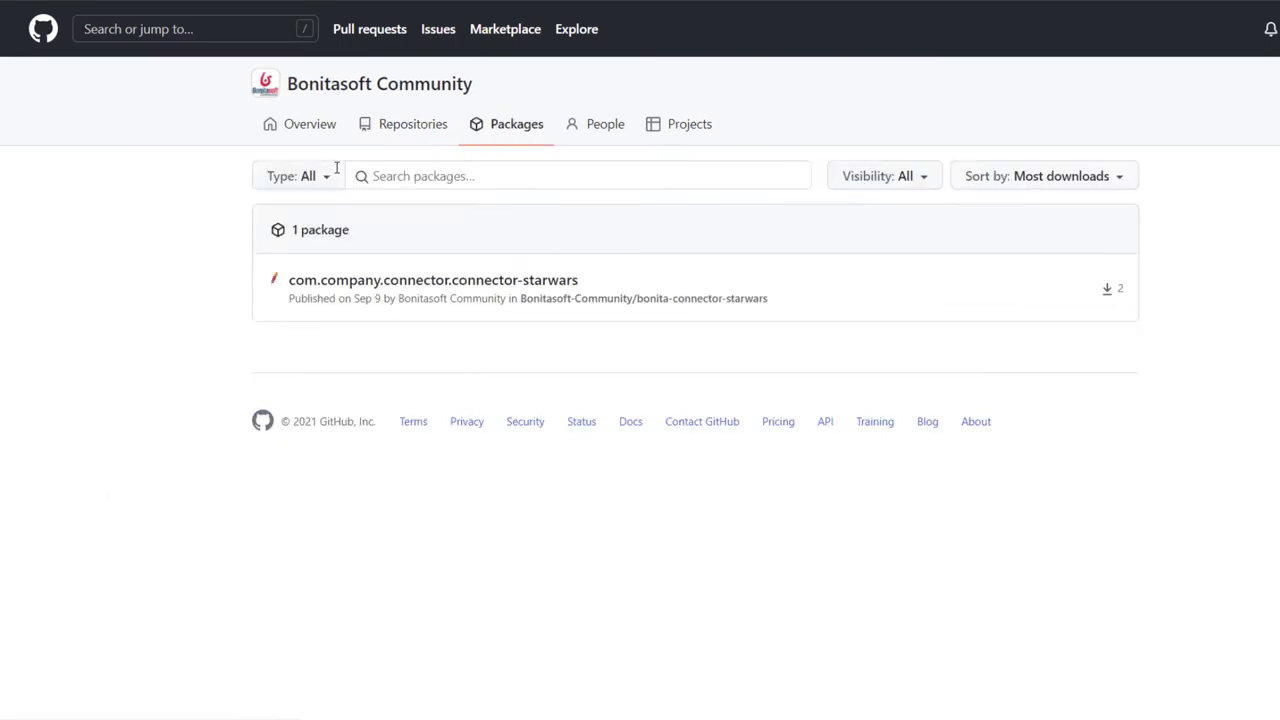
pyautogui.click(432, 280)
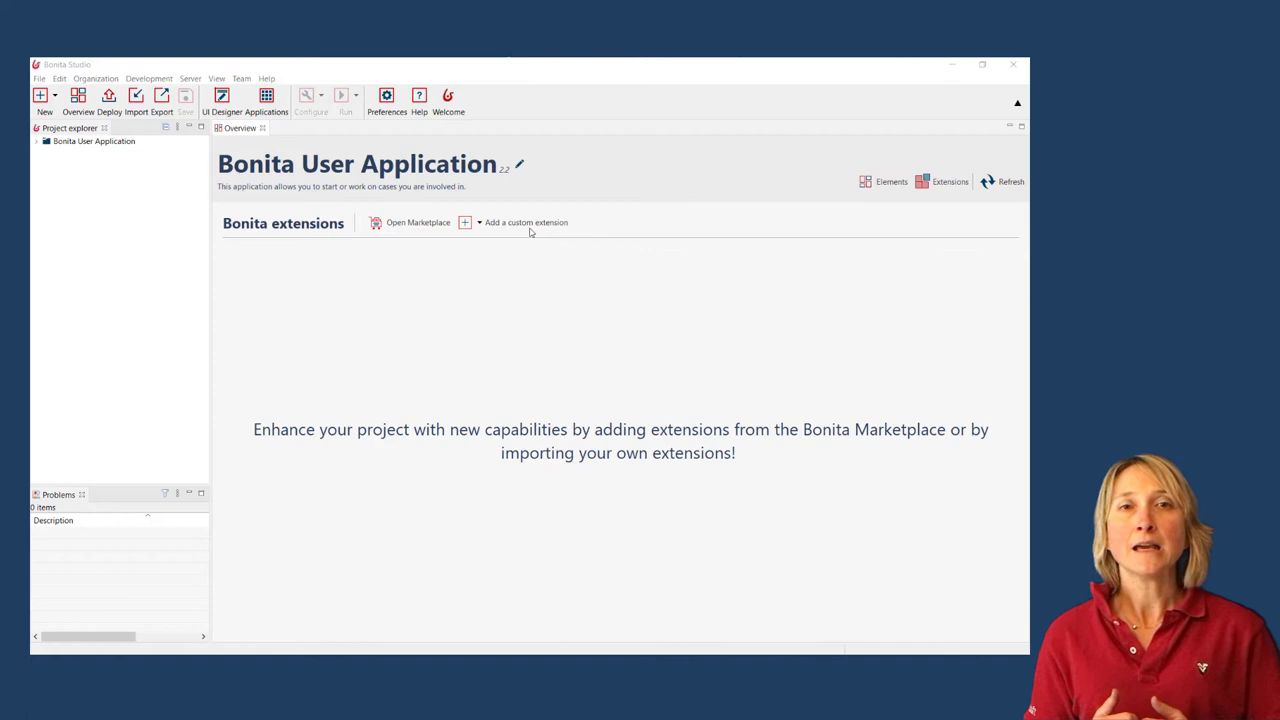
# Add a custom Connector extension using the From file import option.
pyautogui.click(464, 222)
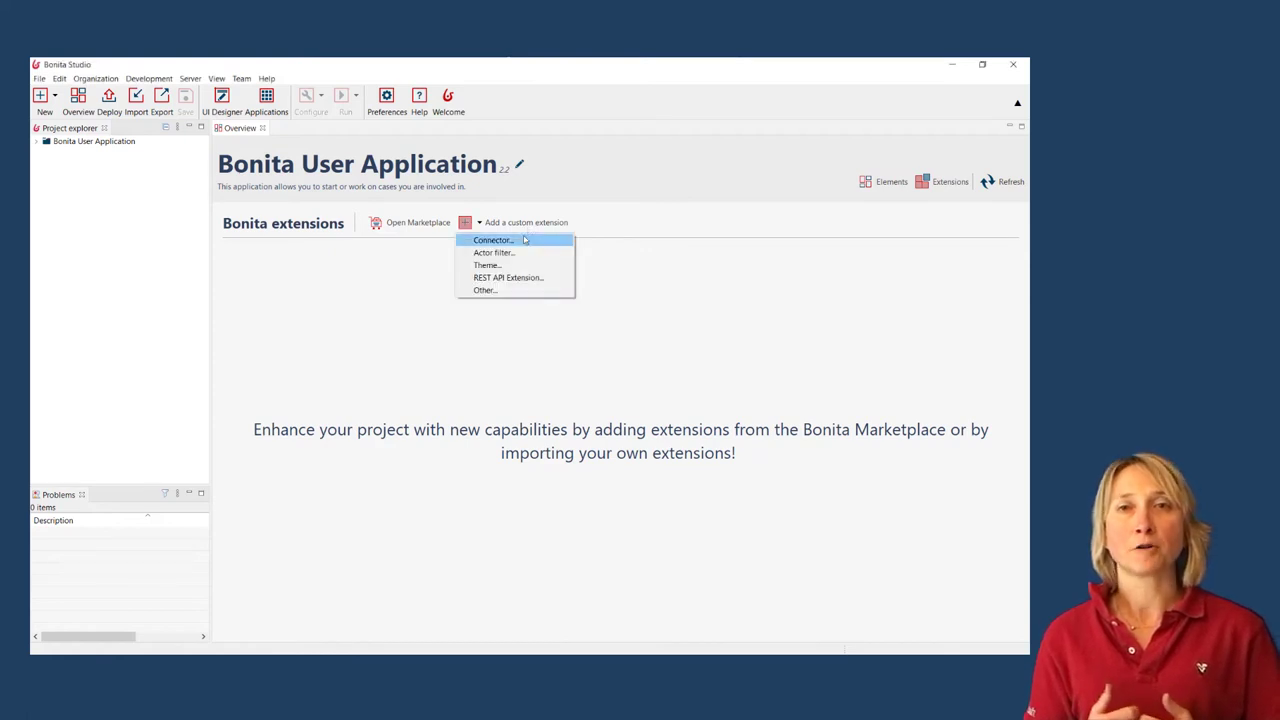
pyautogui.click(492, 240)
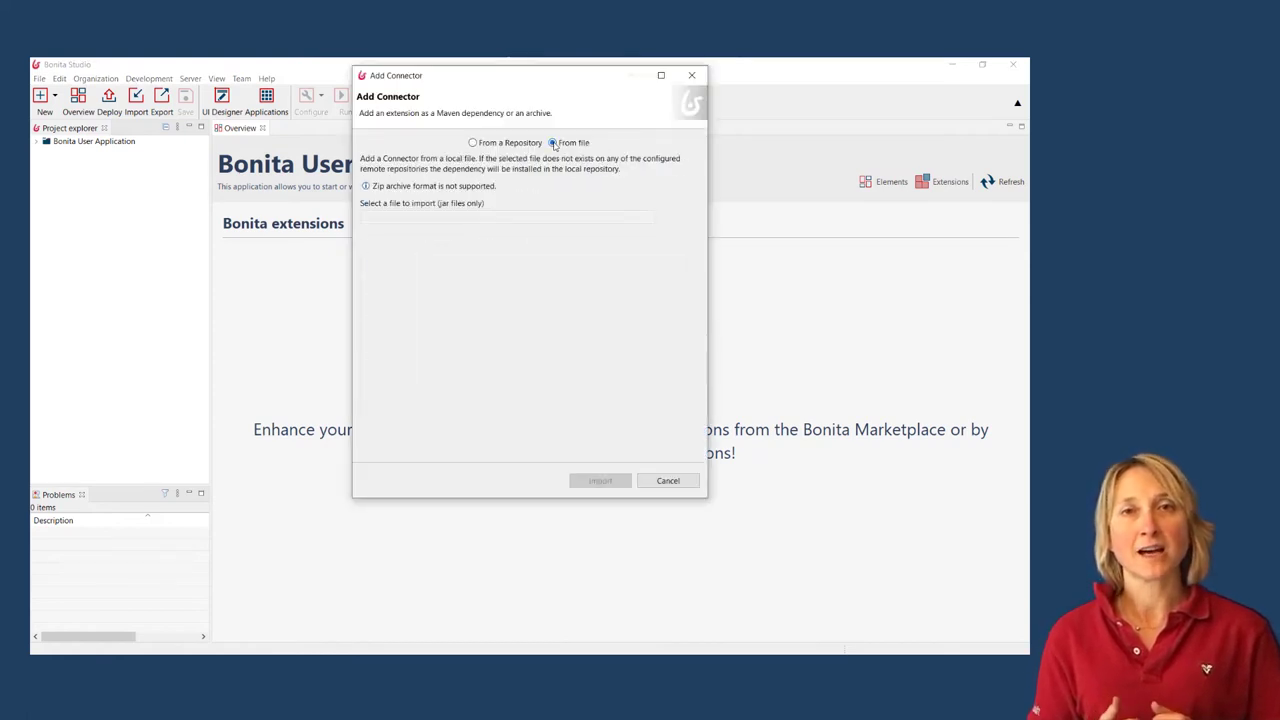
pyautogui.click(552, 142)
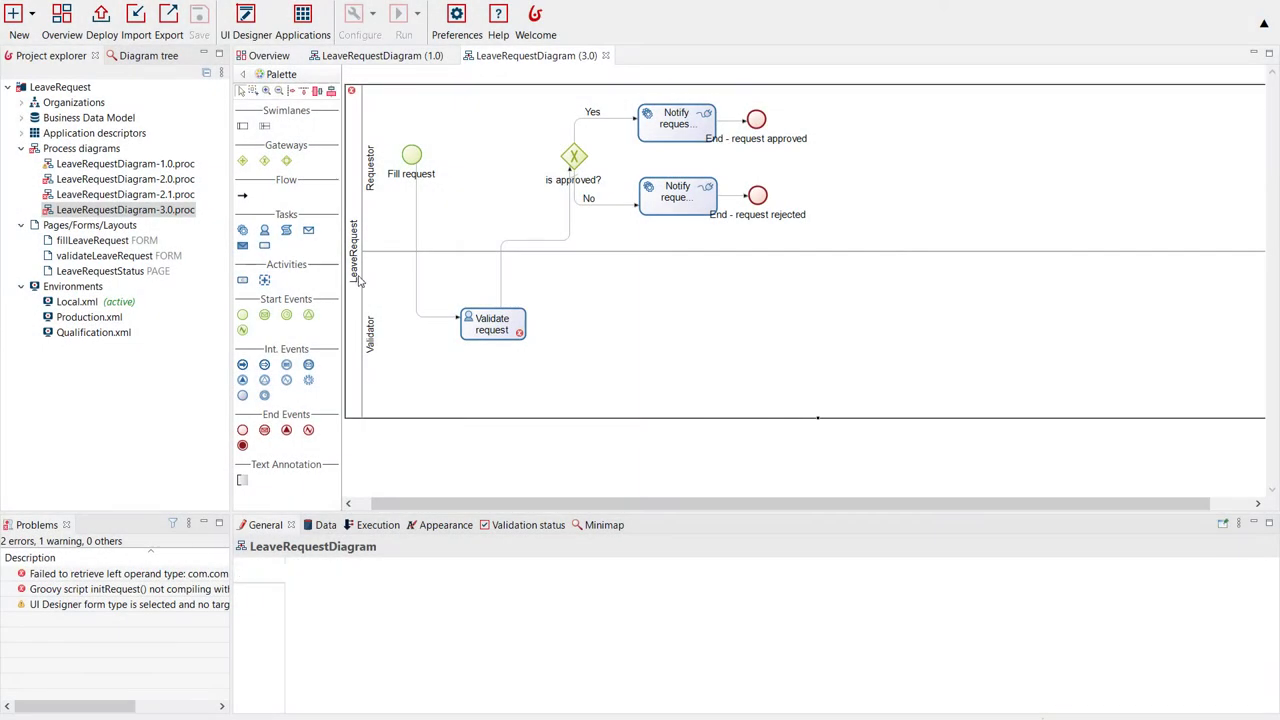
# Check the pool's Execution Connectors in and Connectors out, then return to Overview.
pyautogui.click(364, 524)
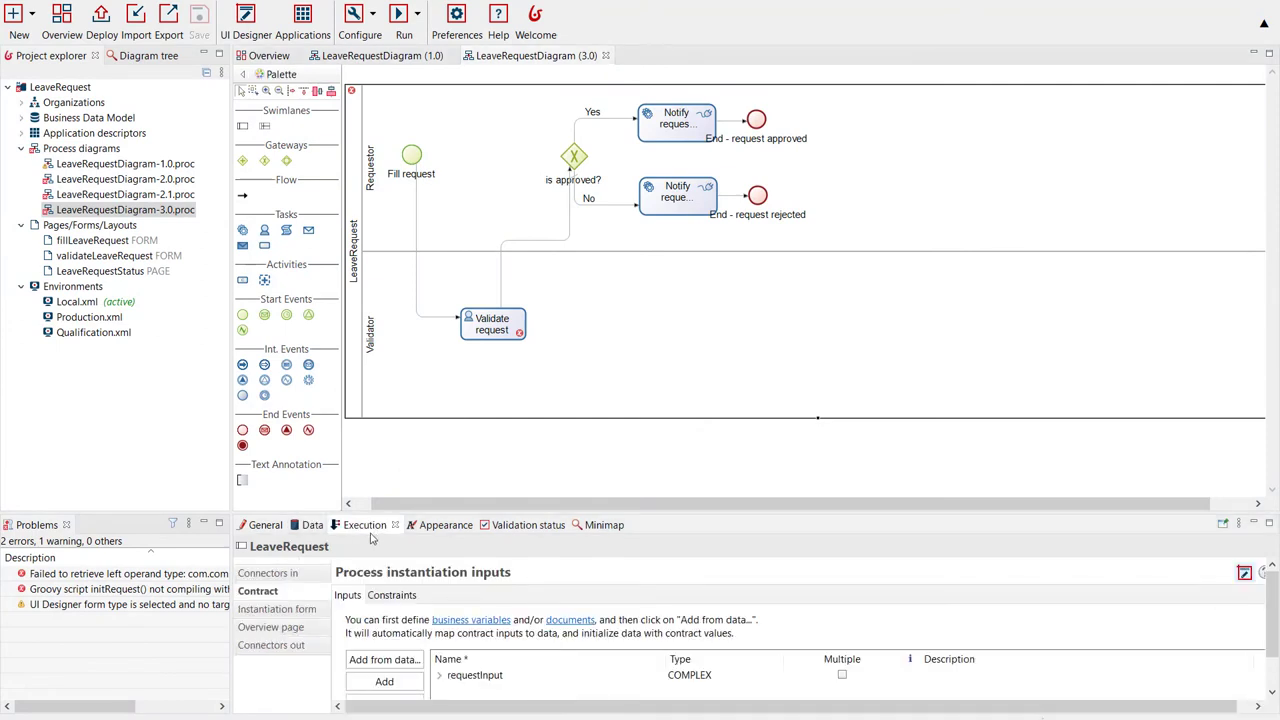
pyautogui.click(268, 572)
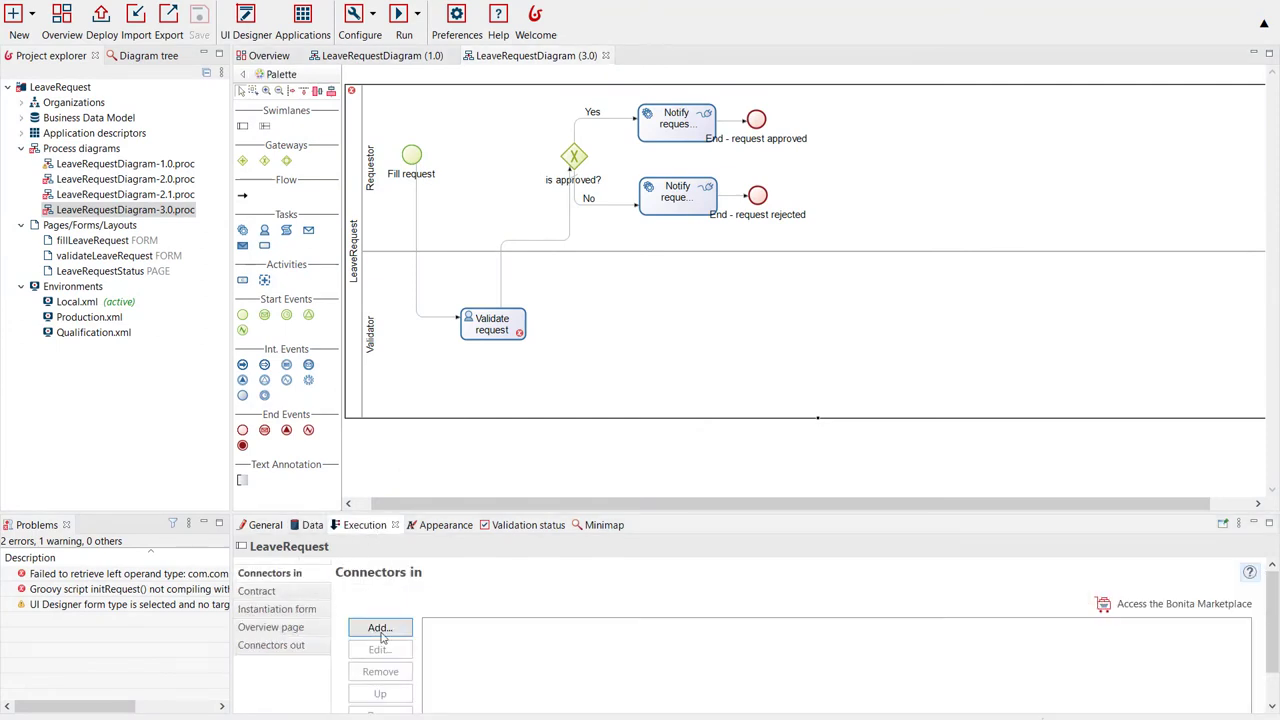
pyautogui.click(272, 644)
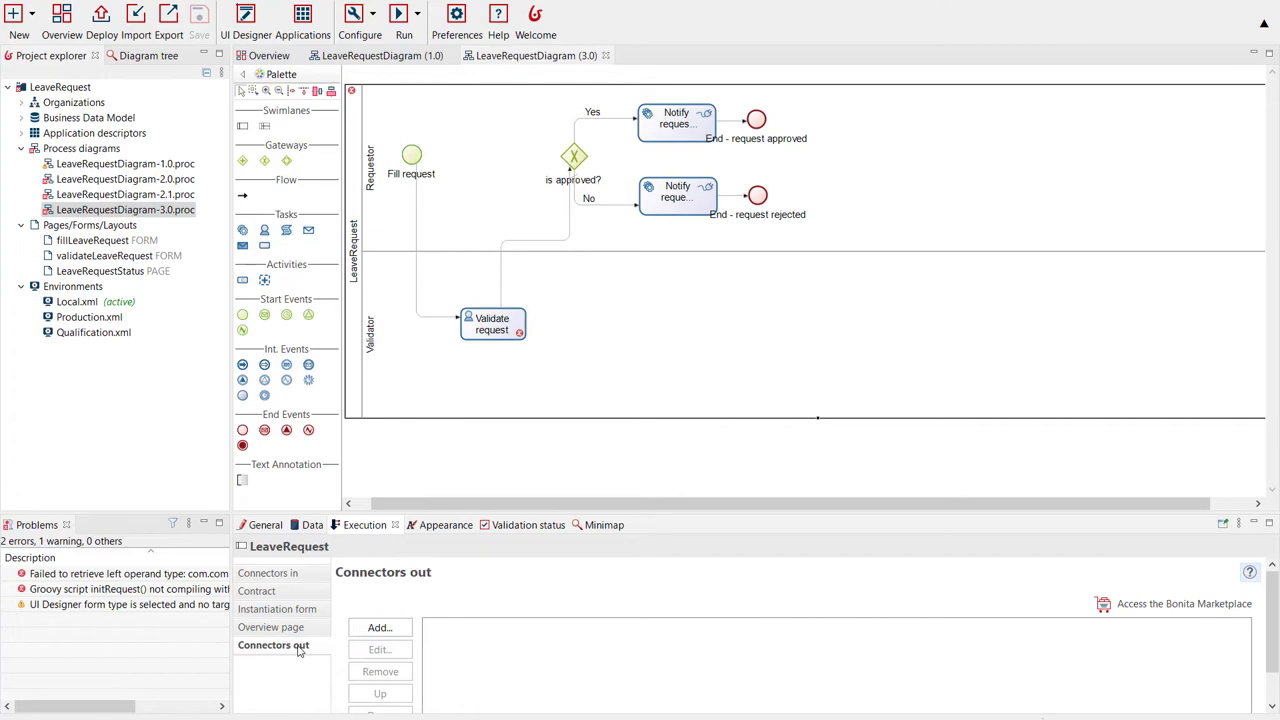
pyautogui.click(268, 92)
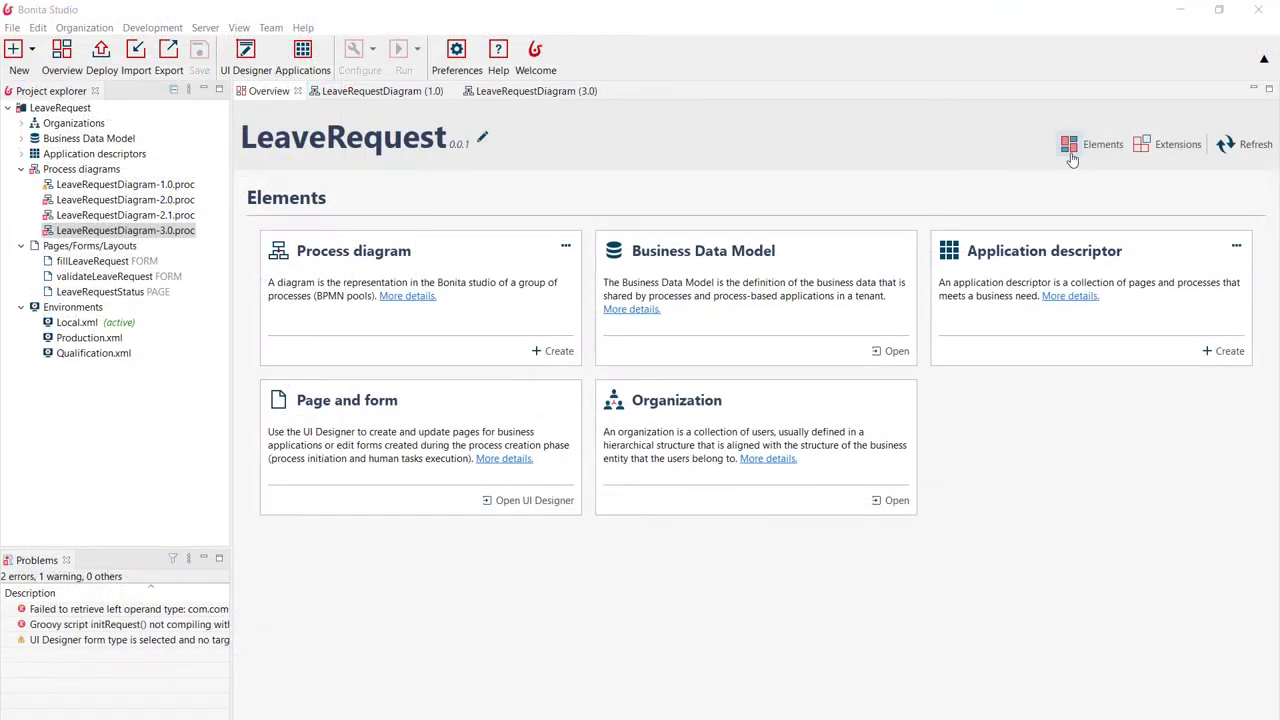
# Scroll the Marketplace connectors from Extensions, then reach Contribute > Projects examples page.
pyautogui.click(1176, 144)
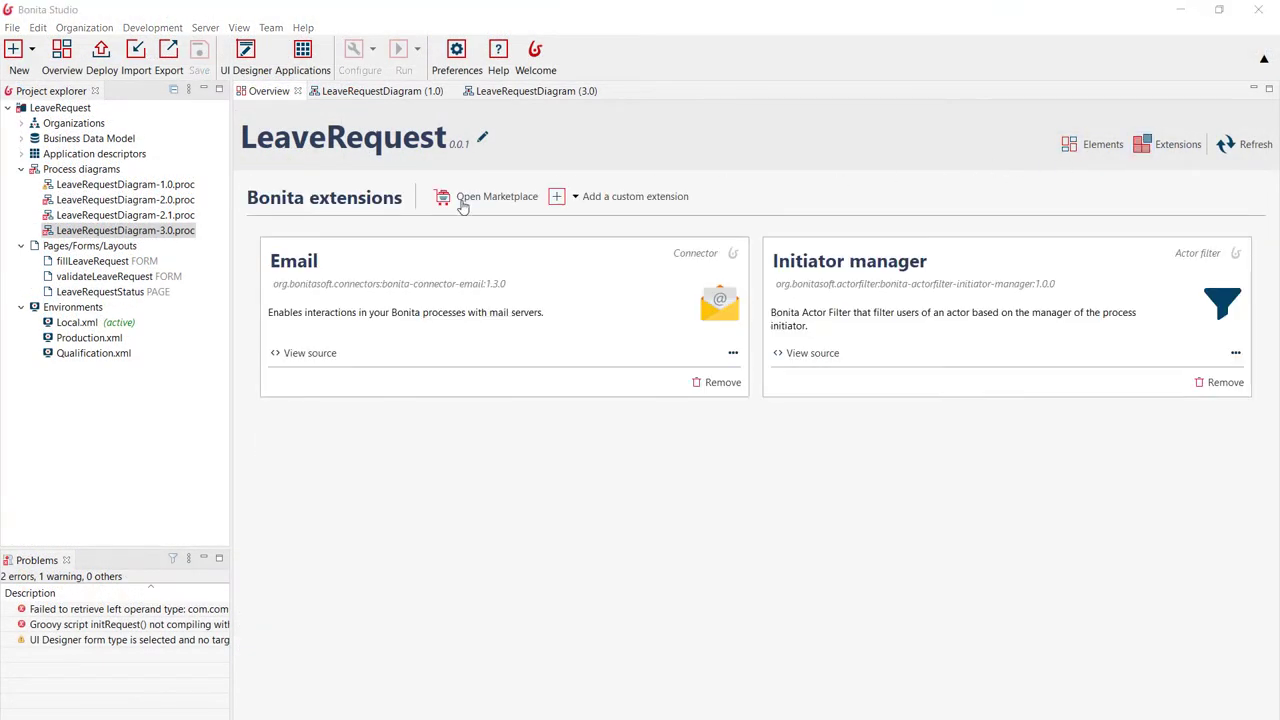
pyautogui.click(496, 196)
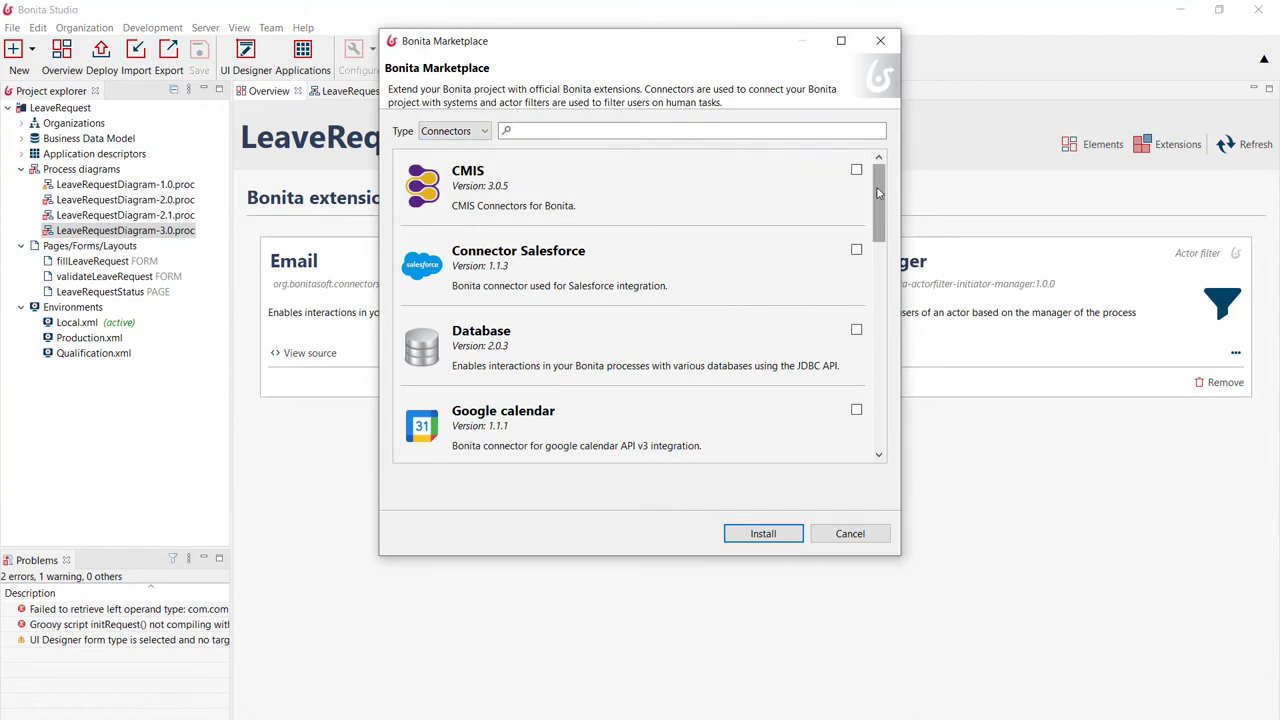
pyautogui.scroll(-3)
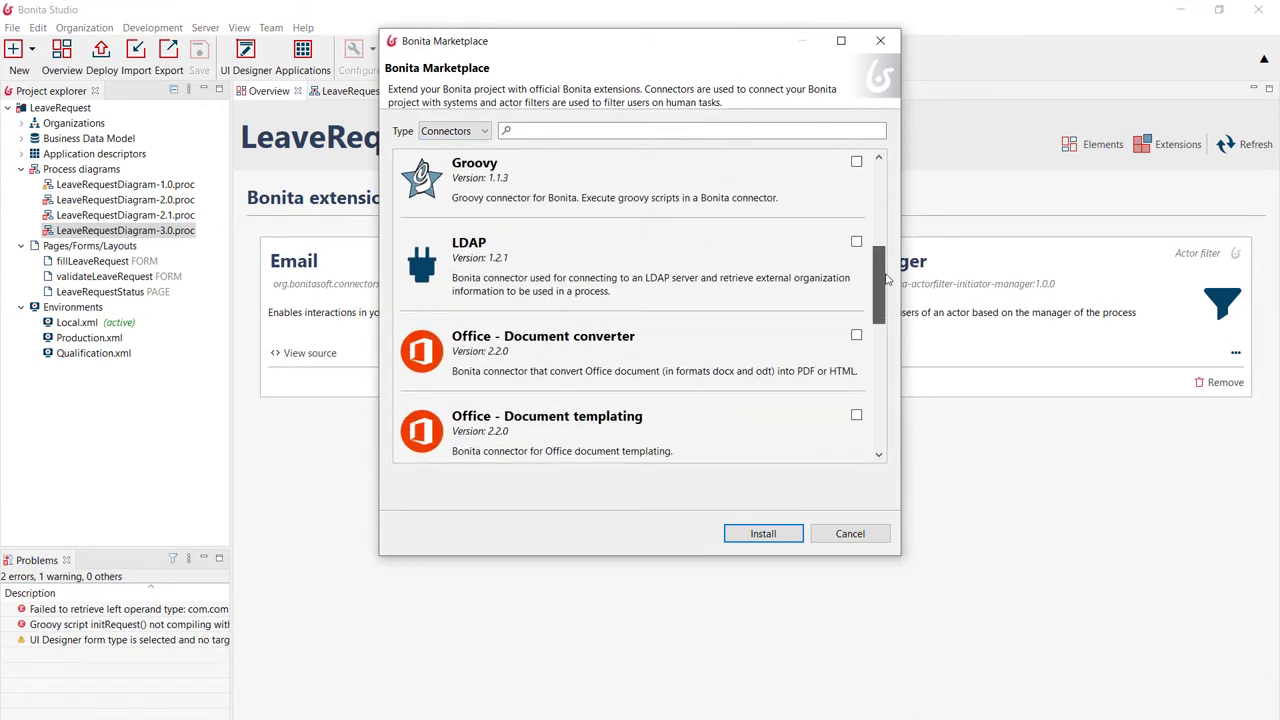
pyautogui.scroll(-3)
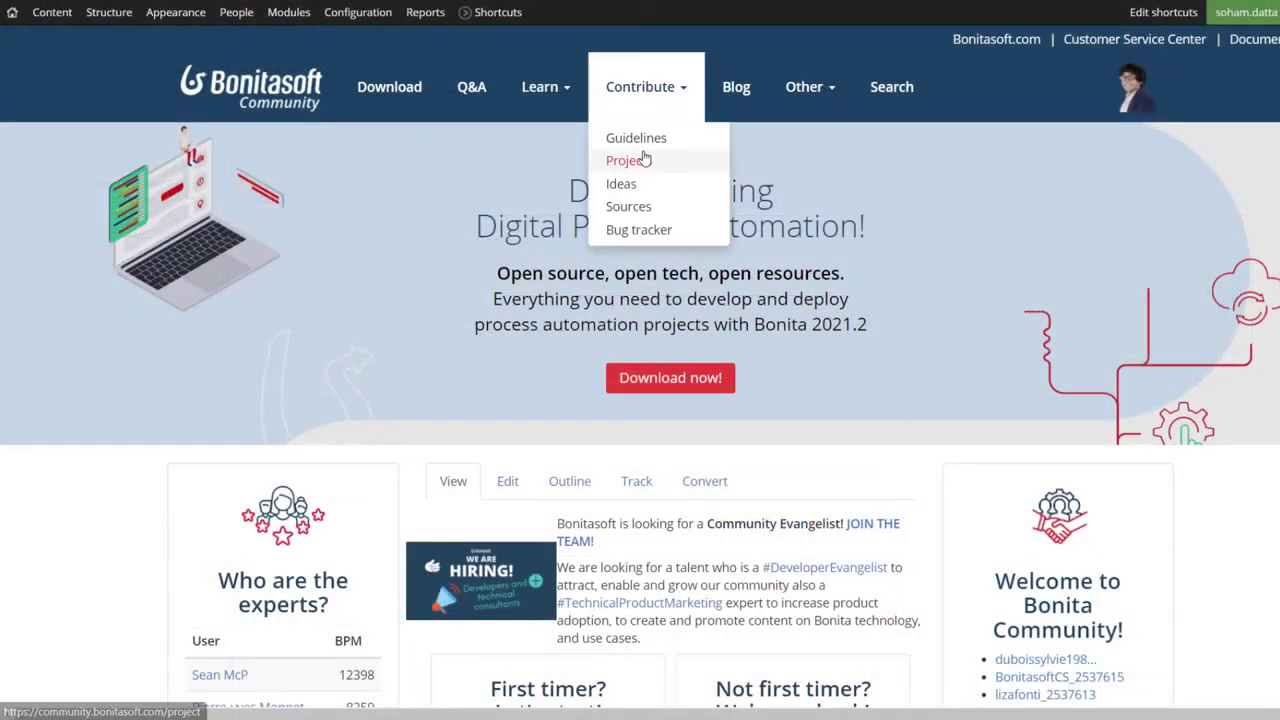
pyautogui.click(624, 160)
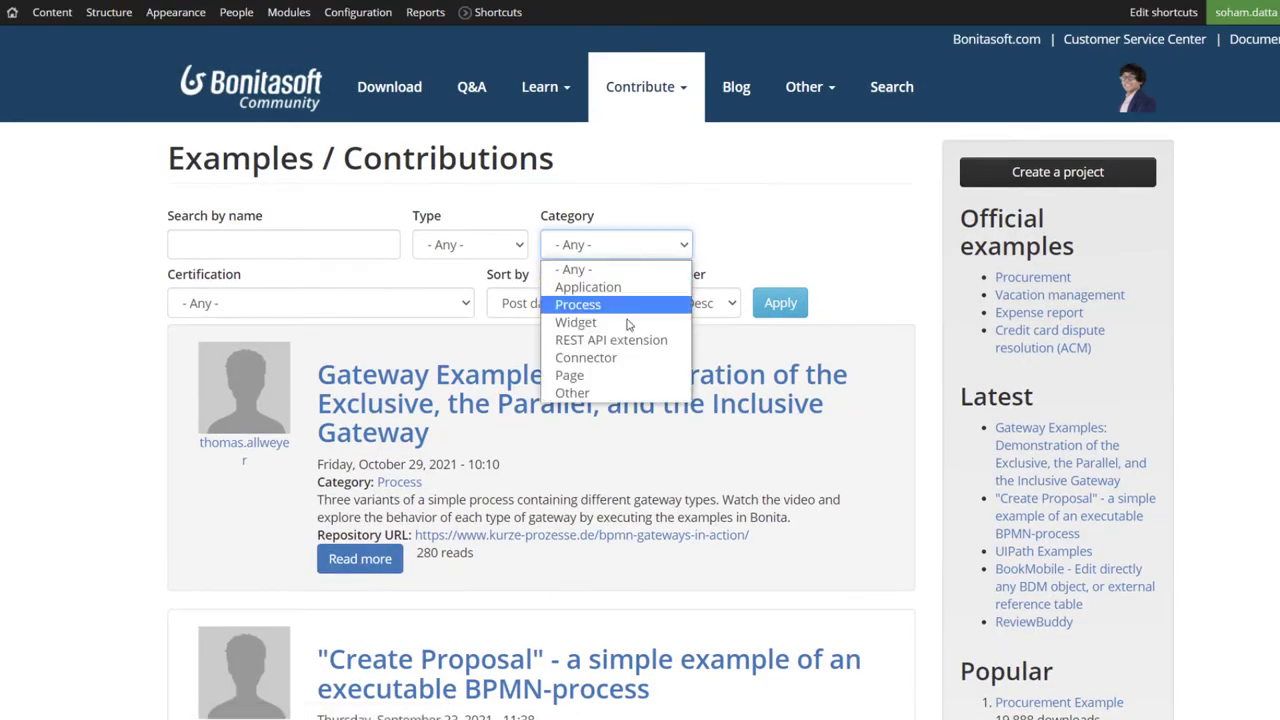